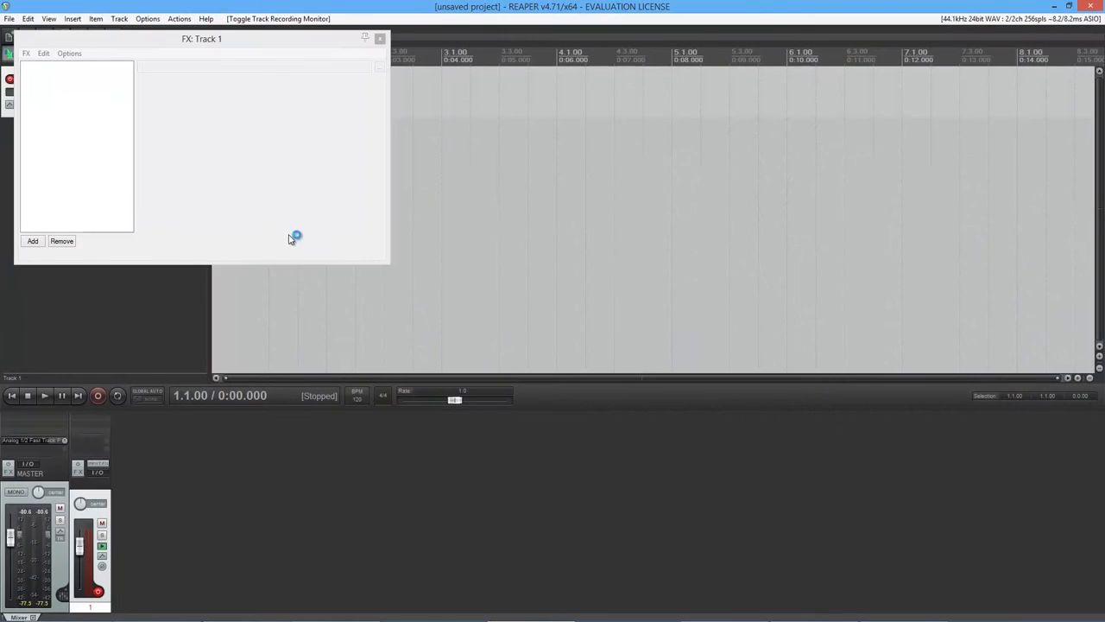
Add the VST Guitar Rig 5 (Native Instruments) to Track 1's FX chain
{"action": "left_click", "coordinate": [32, 240]}
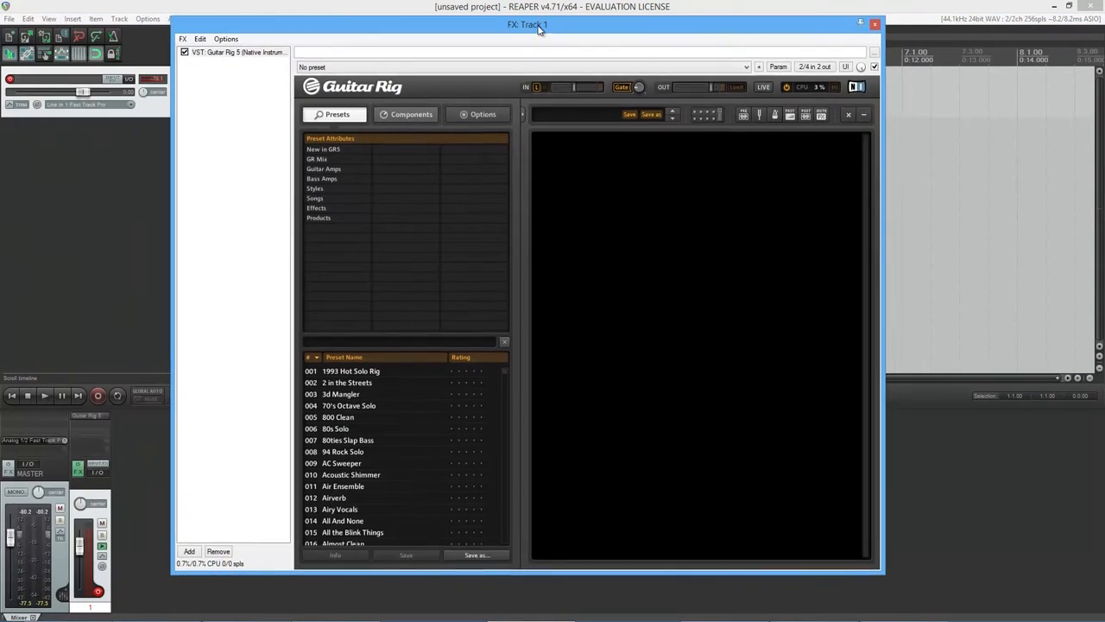
Browse Components > Dynamics past Solid Dynamics, Stomp Compressor and Solid Bus Comp
{"action": "left_click", "coordinate": [411, 114]}
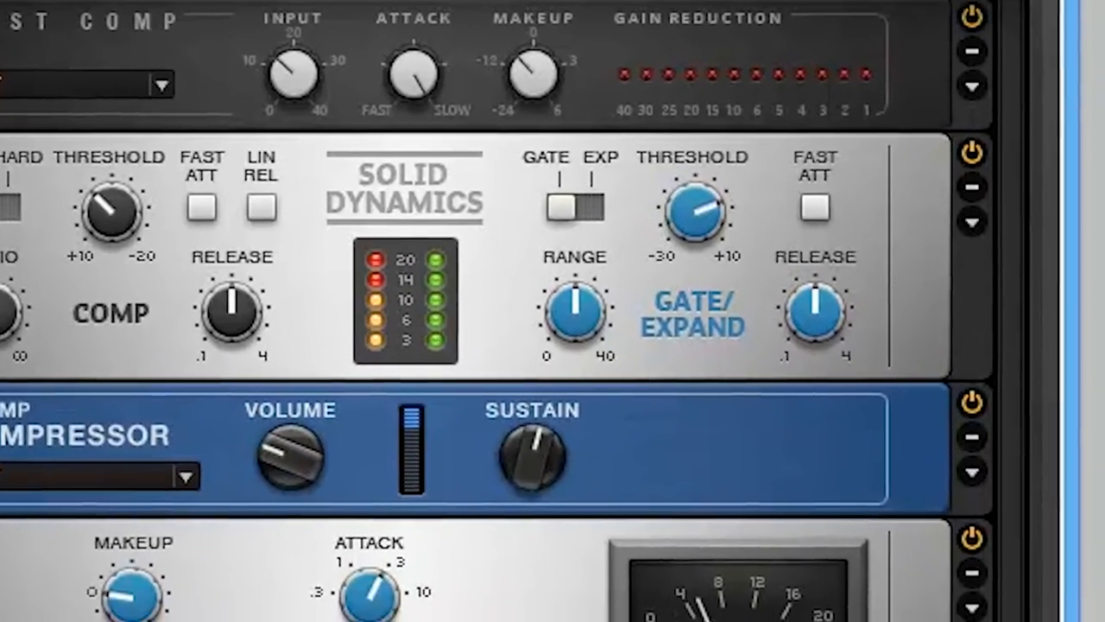
{"action": "scroll", "scroll_direction": "down", "scroll_amount": 3}
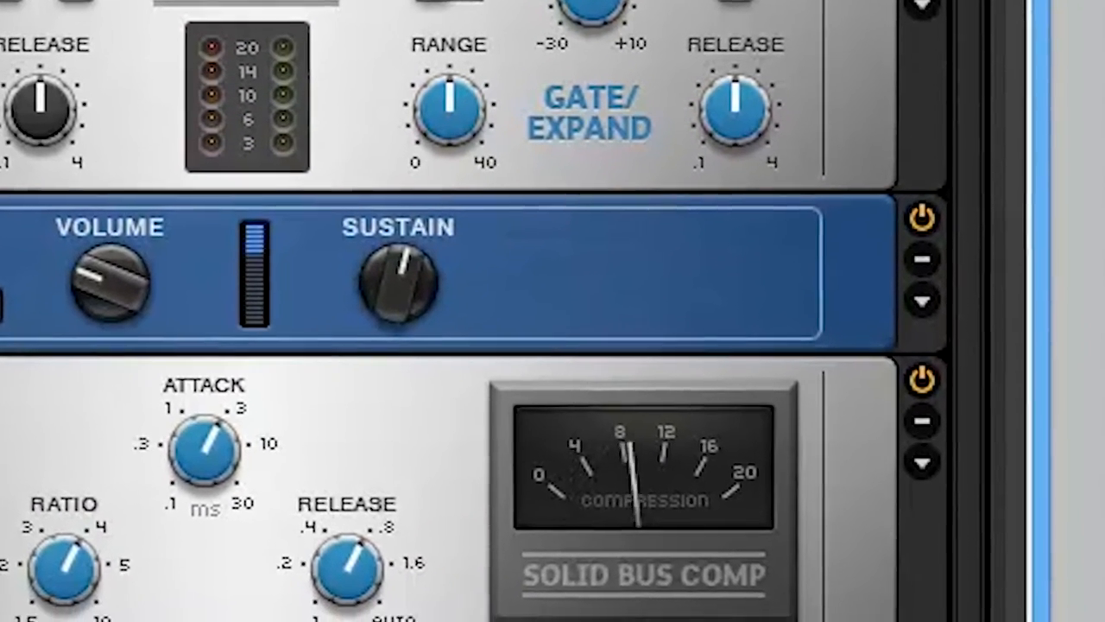
{"action": "scroll", "scroll_direction": "down", "scroll_amount": 3}
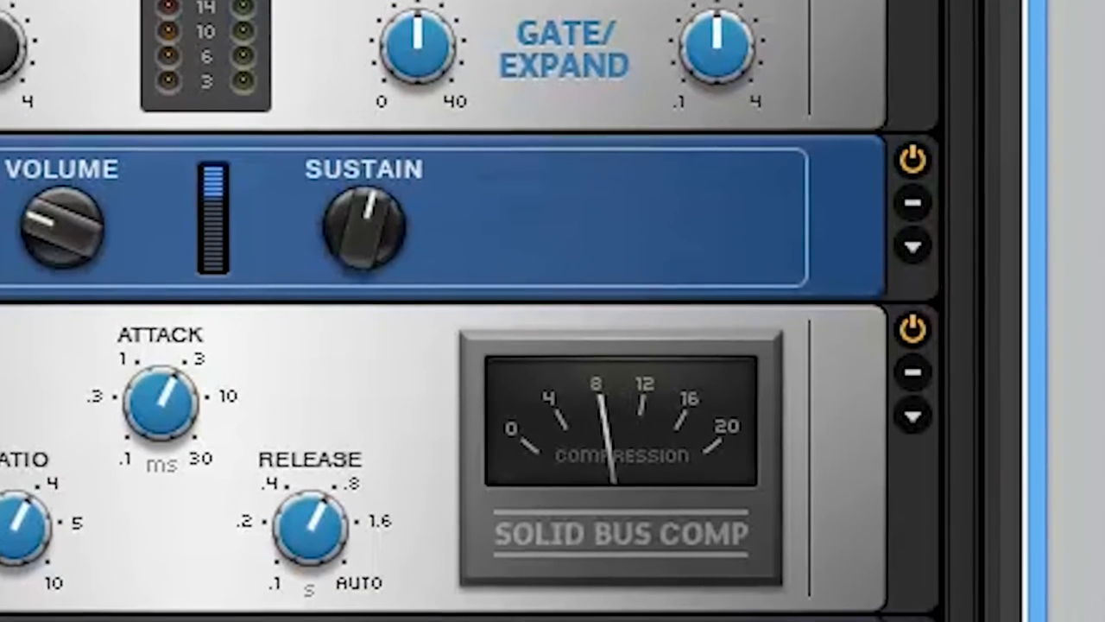
{"action": "scroll", "scroll_direction": "down", "scroll_amount": 3}
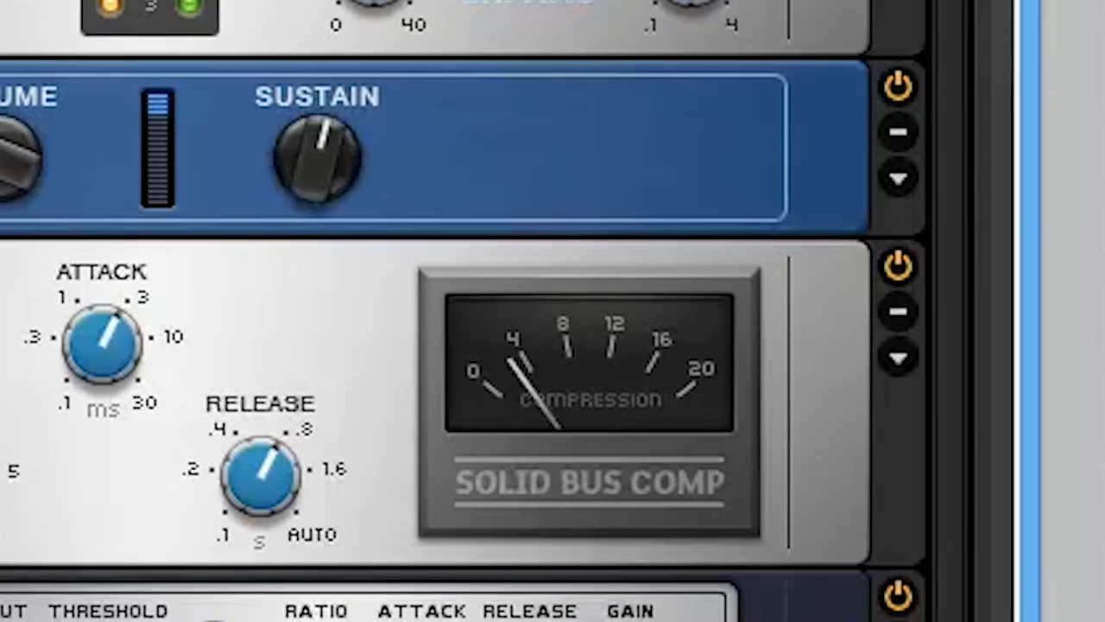
{"action": "left_click", "coordinate": [212, 71]}
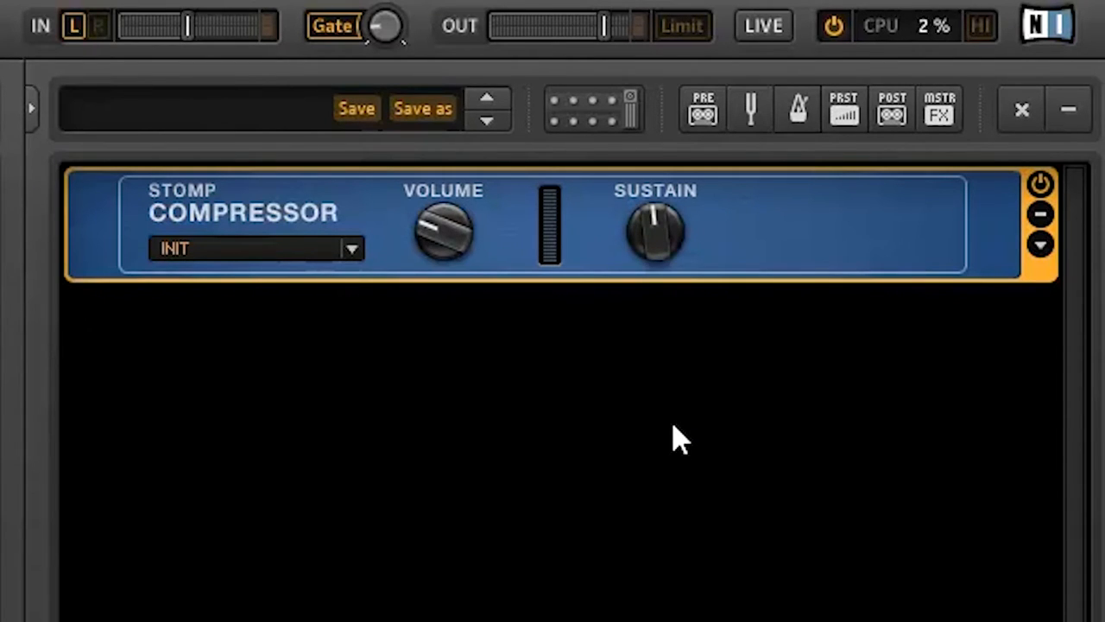
Leave the Stomp Compressor alone in the rack and open the component browser
{"action": "left_click", "coordinate": [1040, 244]}
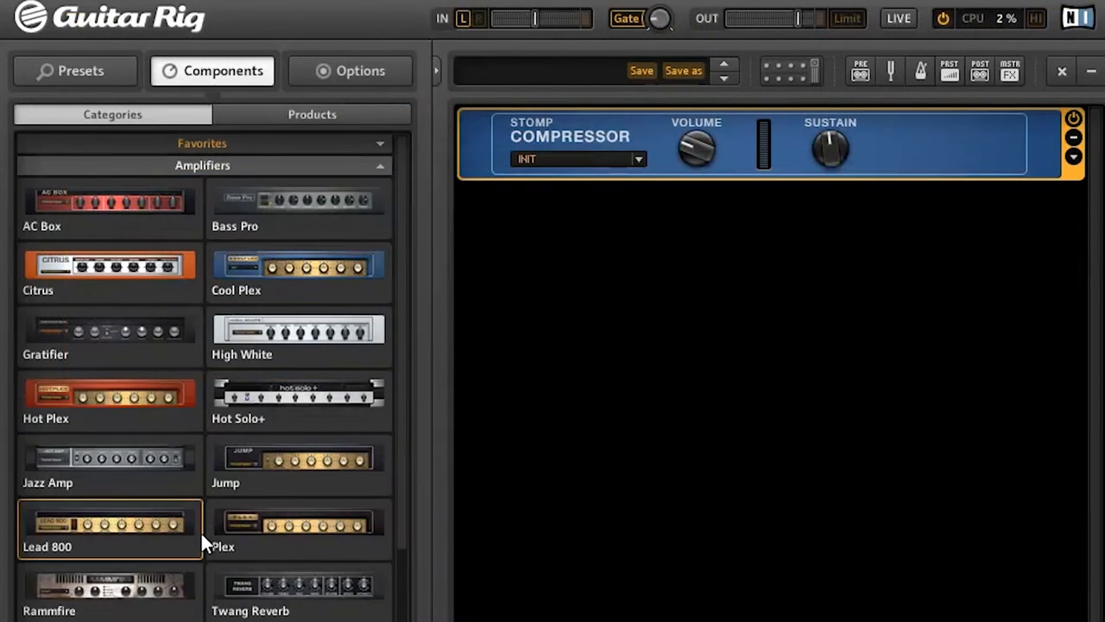
Add Jazz Amp with Matched Cabinet; adjust Middle, cabinet mic balance, chorus mode and Depth
{"action": "left_click_drag", "start_coordinate": [108, 458], "coordinate": [682, 397]}
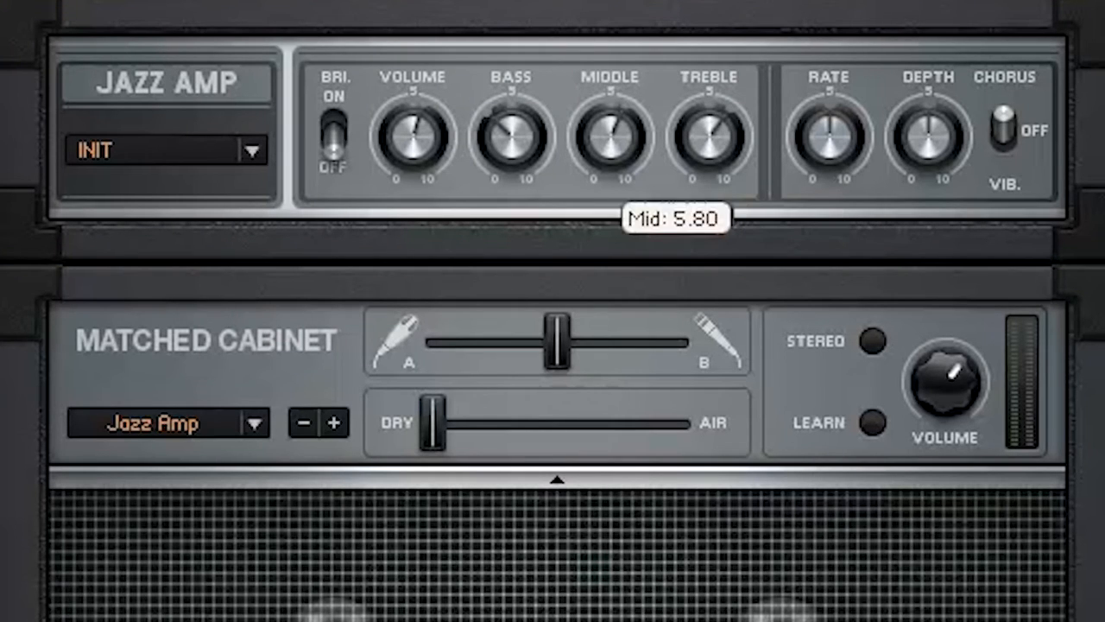
{"action": "left_click_drag", "start_coordinate": [609, 133], "coordinate": [609, 151]}
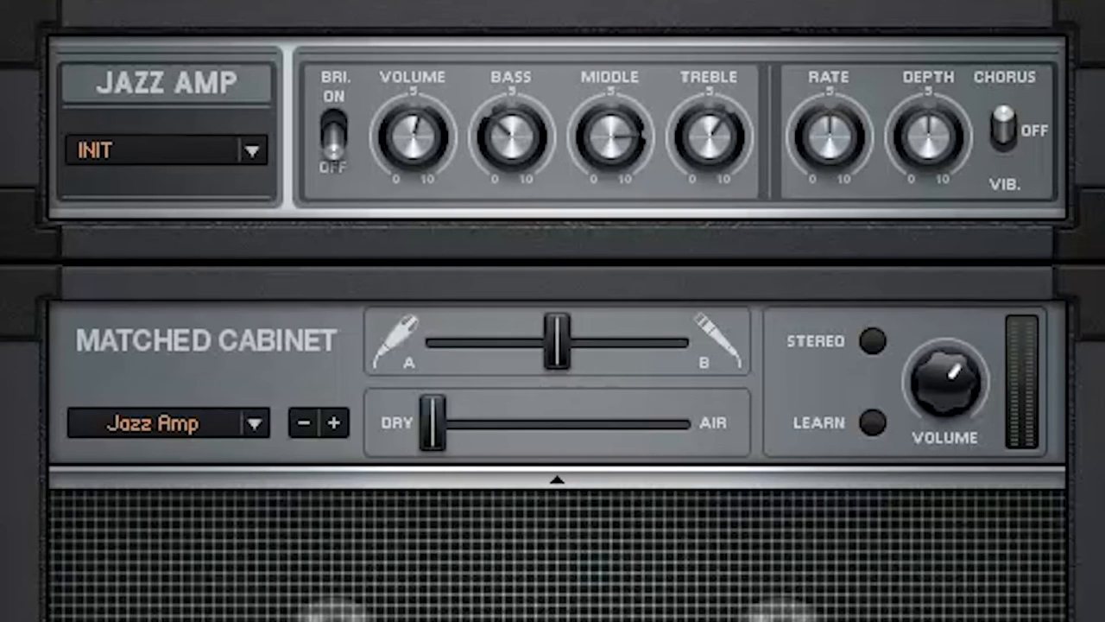
{"action": "left_click_drag", "start_coordinate": [429, 423], "coordinate": [534, 423]}
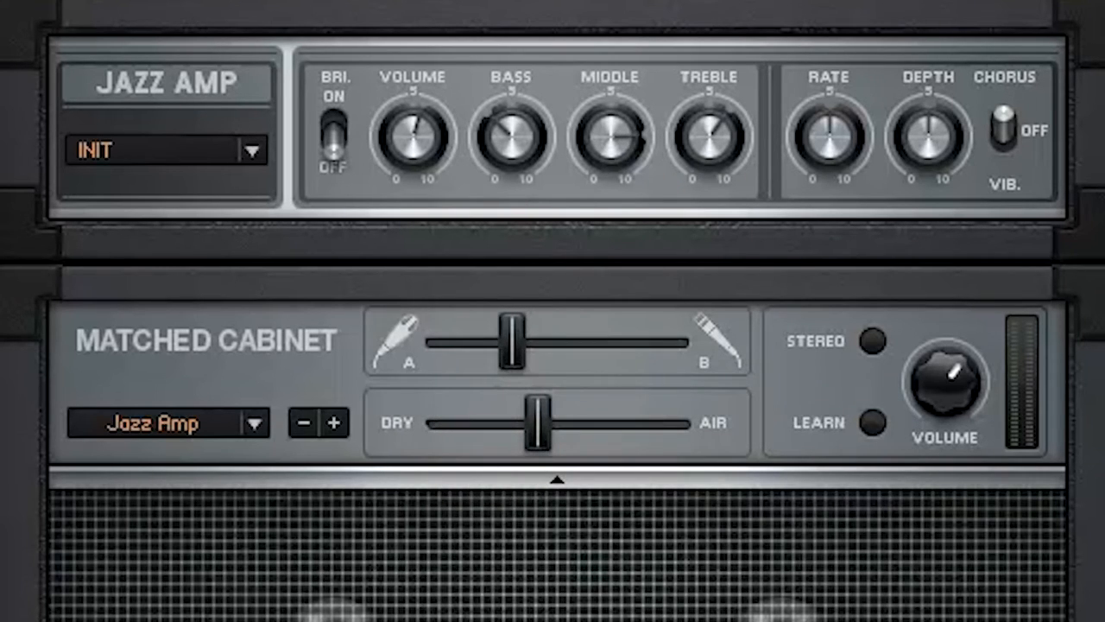
{"action": "mouse_move", "coordinate": [1004, 129]}
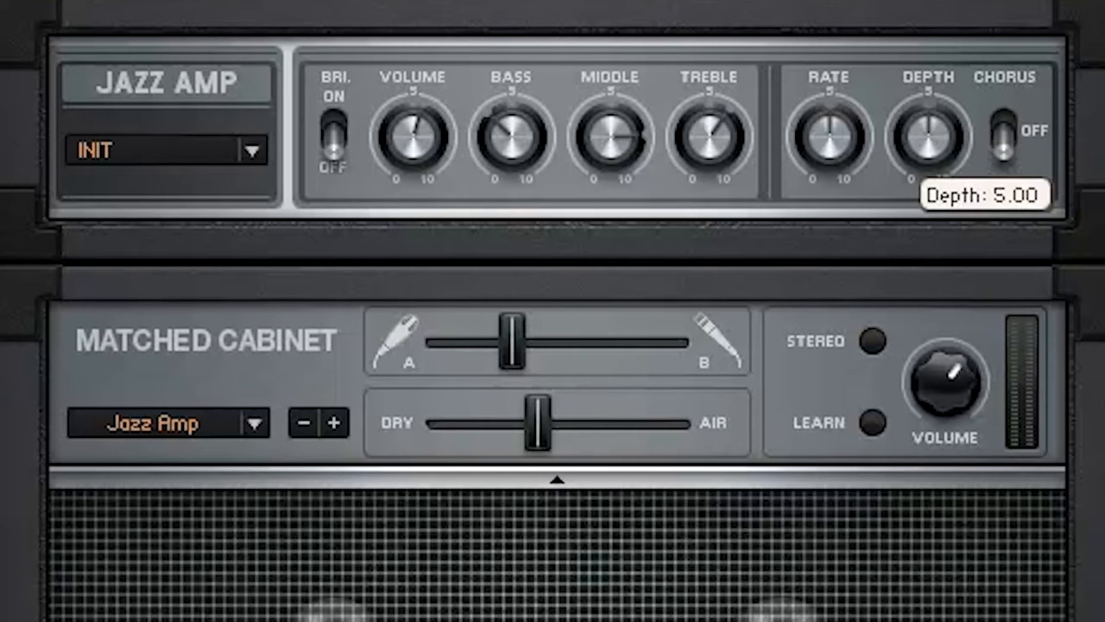
{"action": "left_click", "coordinate": [1006, 133]}
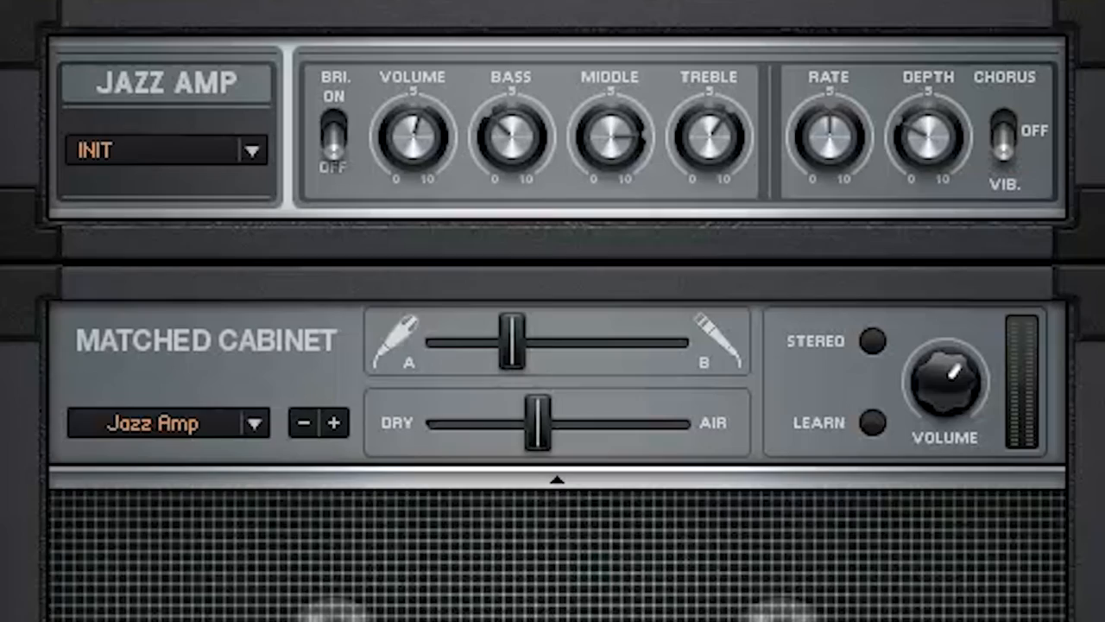
{"action": "left_click_drag", "start_coordinate": [831, 133], "coordinate": [831, 113]}
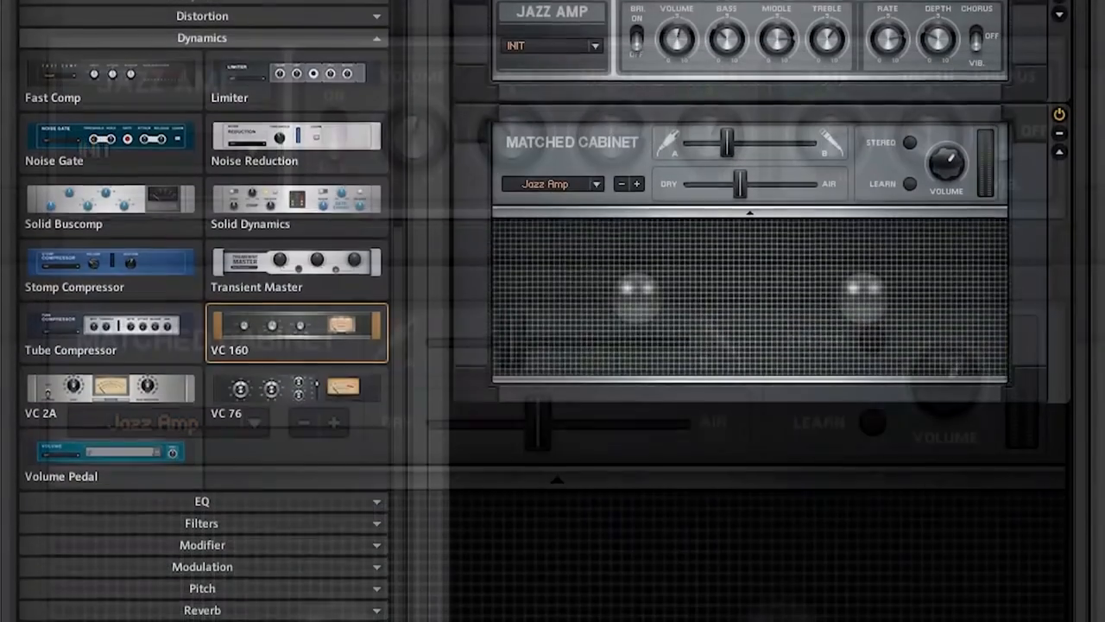
Scroll the Components list down to the Modulation category holding Ensemble
{"action": "scroll", "scroll_direction": "down", "scroll_amount": 3}
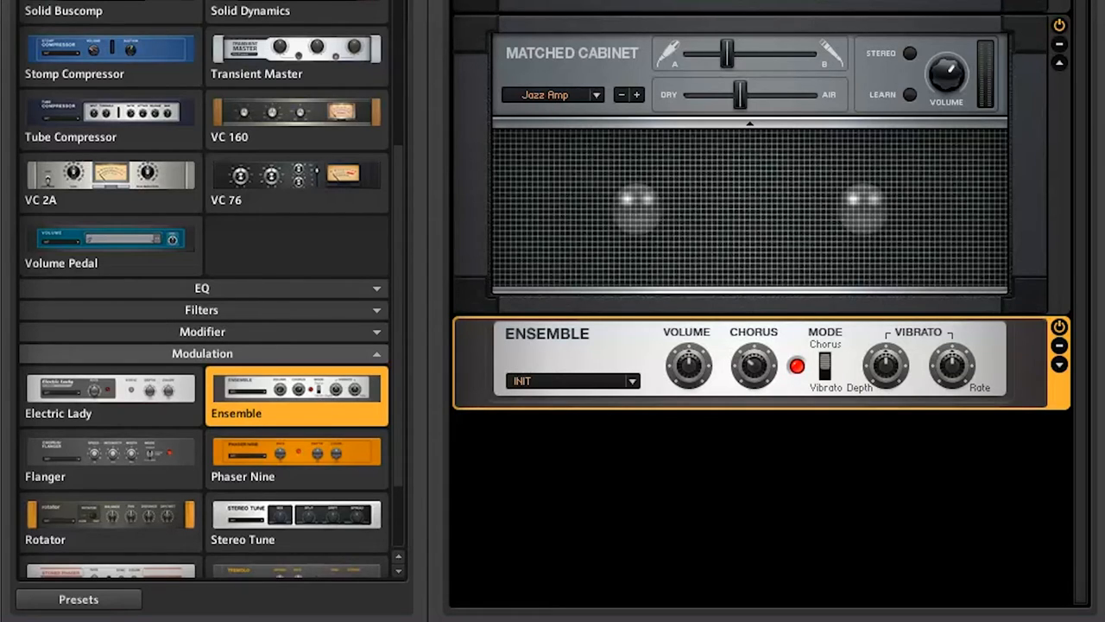
{"action": "scroll", "scroll_direction": "down", "scroll_amount": 3}
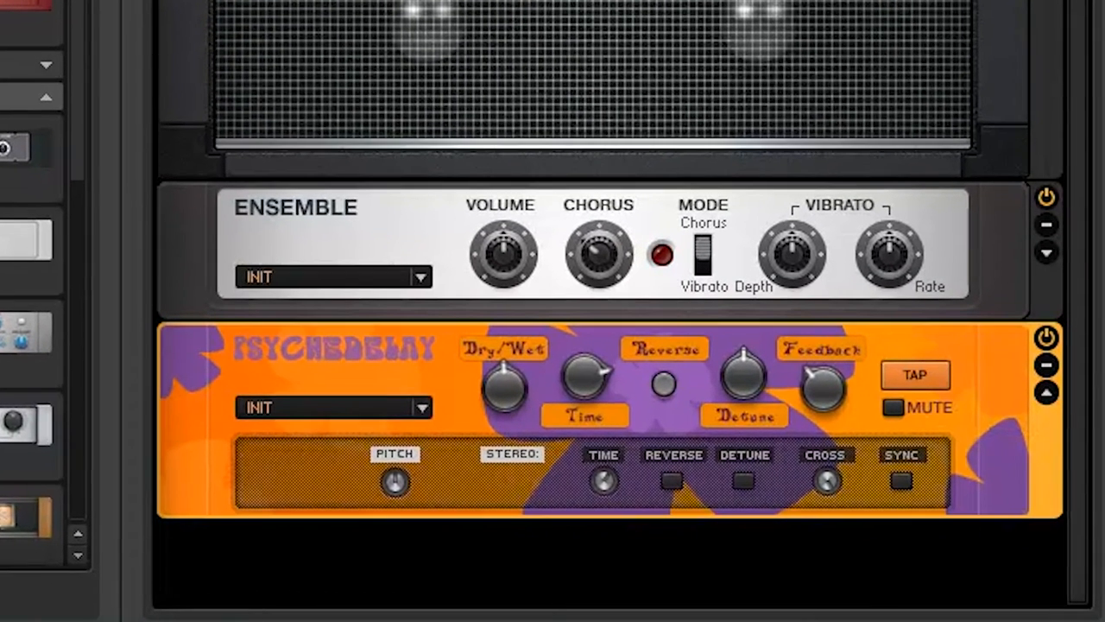
Turn on the Psychedelay's stereo Sync and lower its wet mix
{"action": "left_click", "coordinate": [901, 481]}
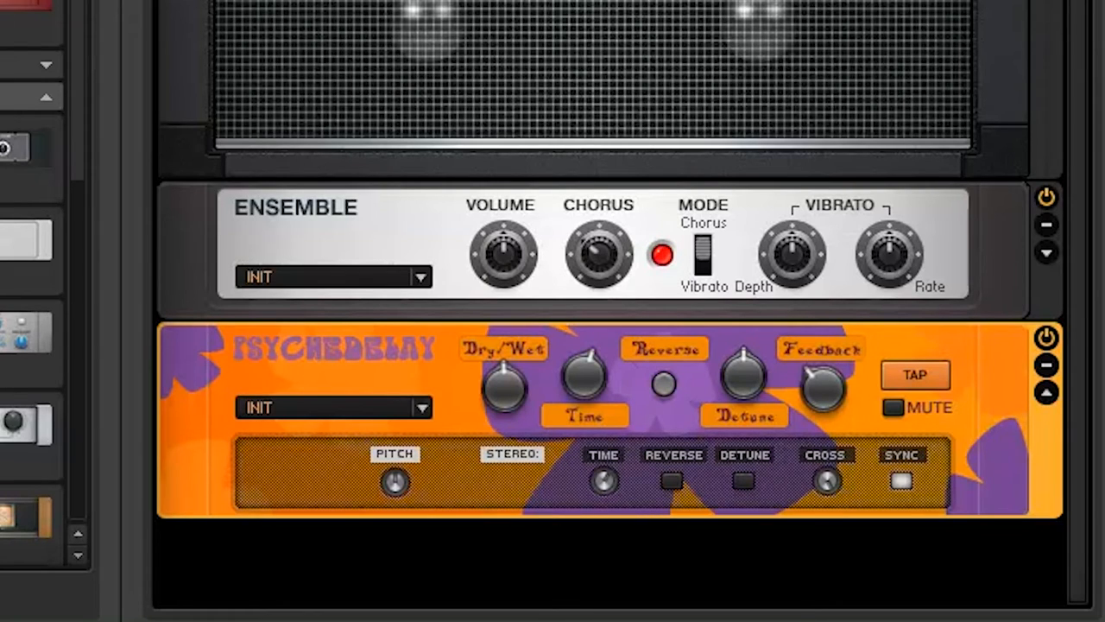
{"action": "left_click_drag", "start_coordinate": [503, 386], "coordinate": [503, 371]}
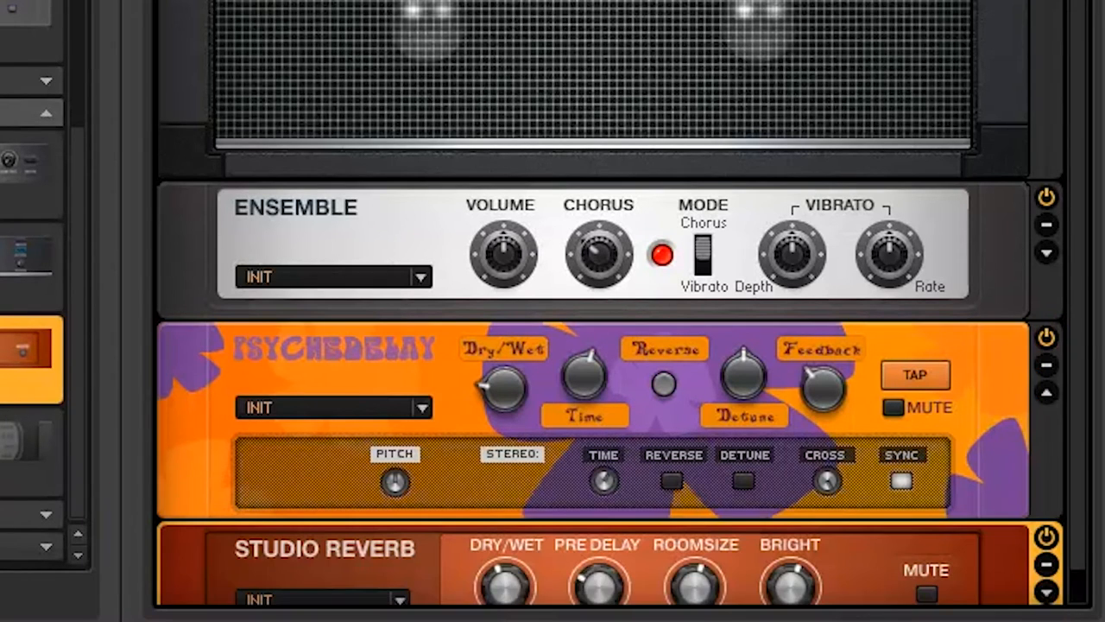
Scroll the Components list to the Reverb category for Studio Reverb
{"action": "scroll", "scroll_direction": "down", "scroll_amount": 3}
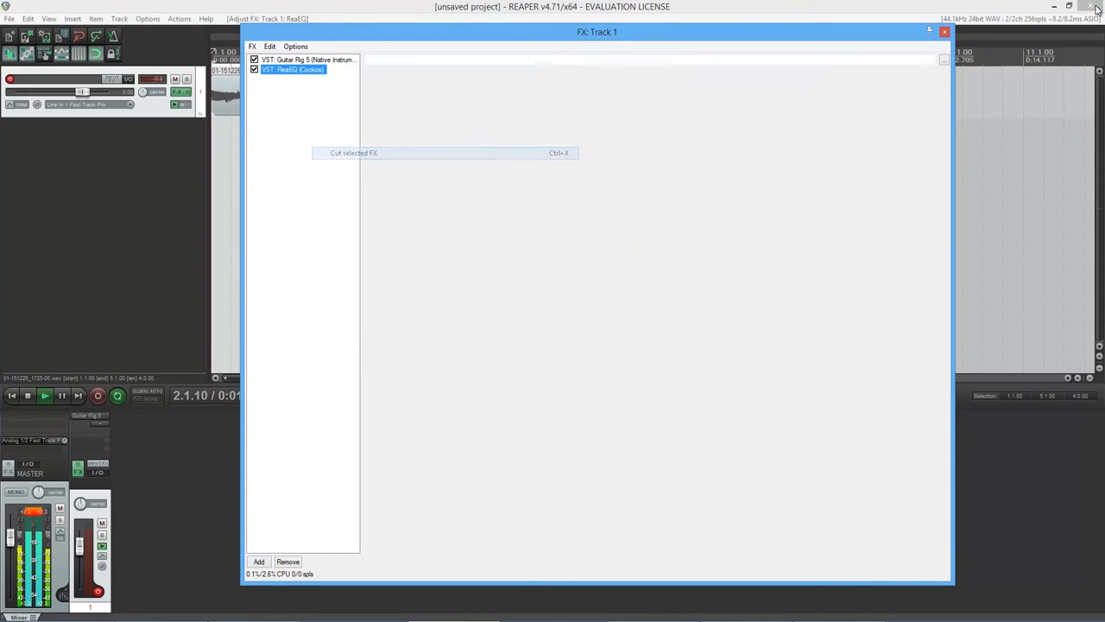
Boost ReaEQ band 3 near 1.4 kHz and the high shelf to about 5.6 dB, then close the chain
{"action": "left_click", "coordinate": [258, 561]}
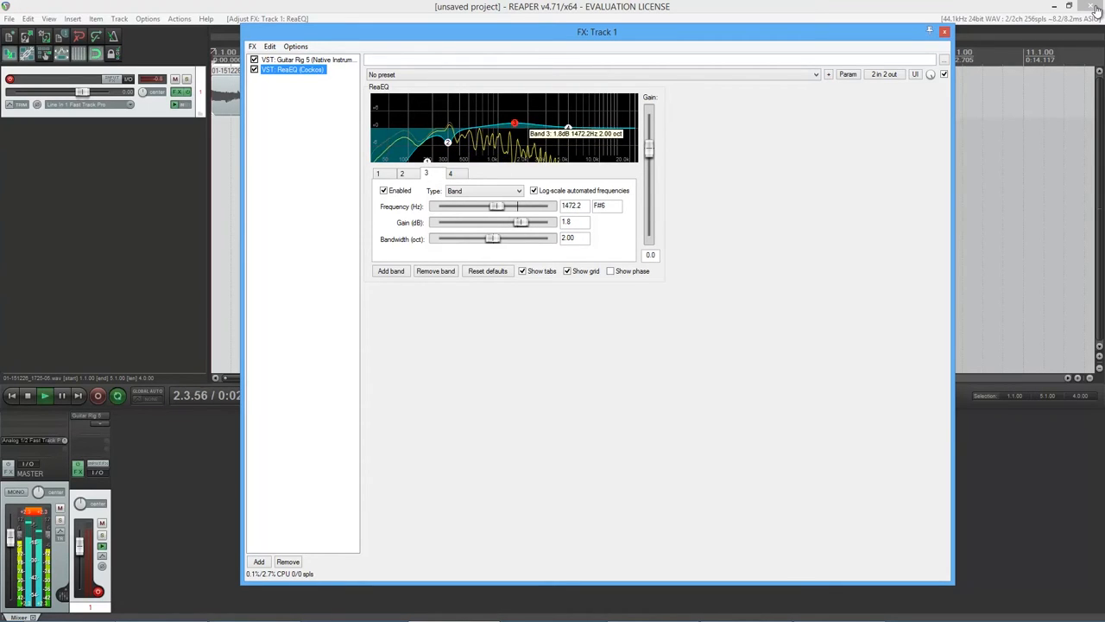
{"action": "left_click_drag", "start_coordinate": [514, 123], "coordinate": [512, 119]}
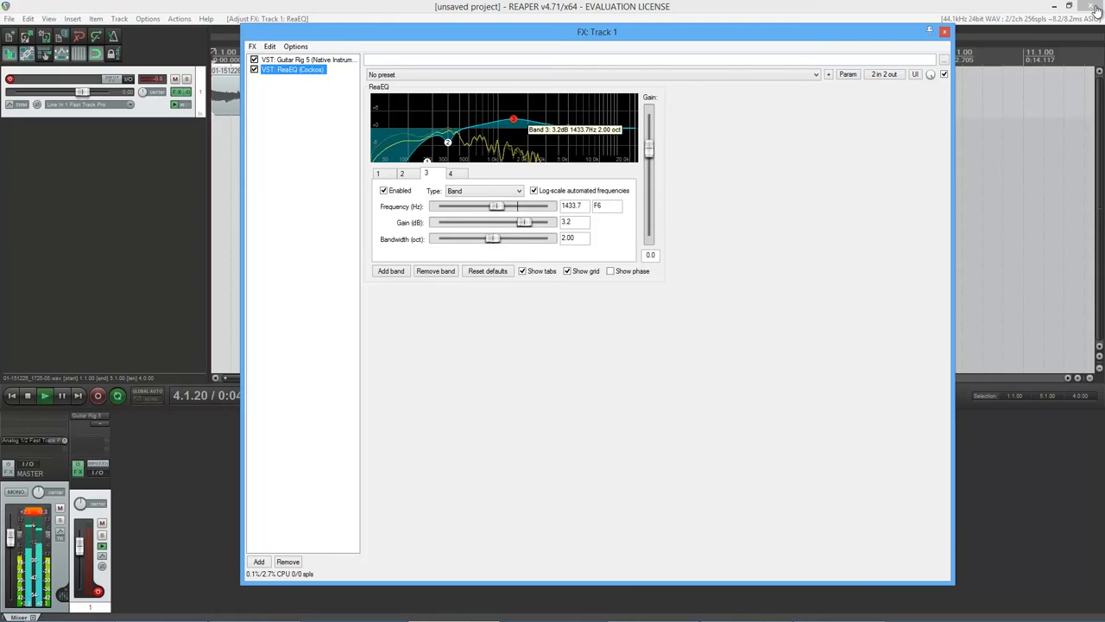
{"action": "left_click", "coordinate": [450, 173]}
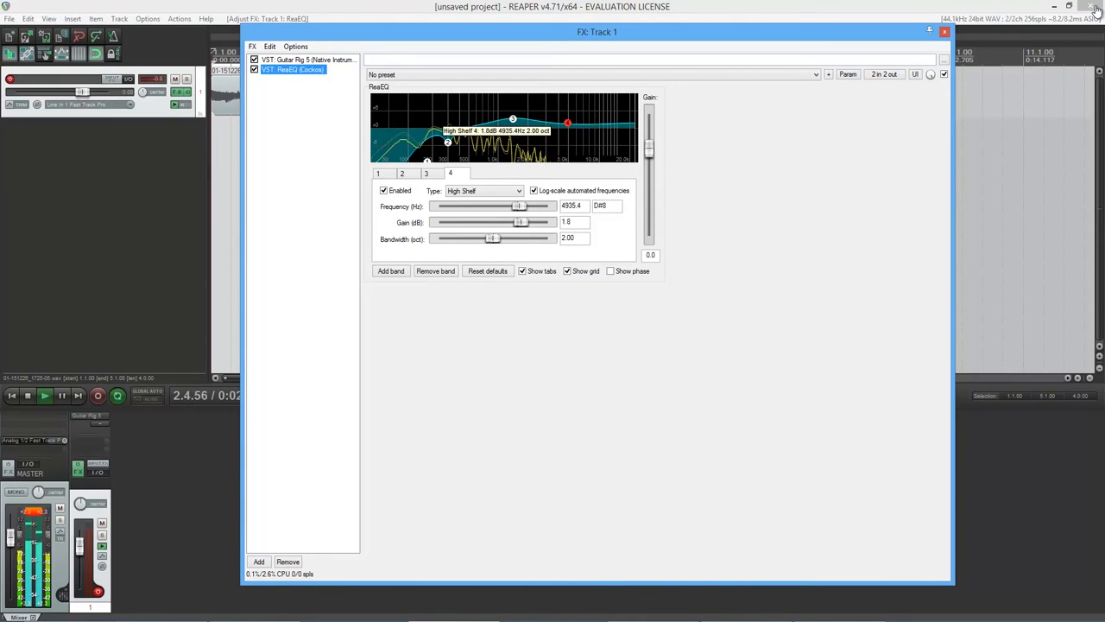
{"action": "left_click_drag", "start_coordinate": [567, 121], "coordinate": [567, 113]}
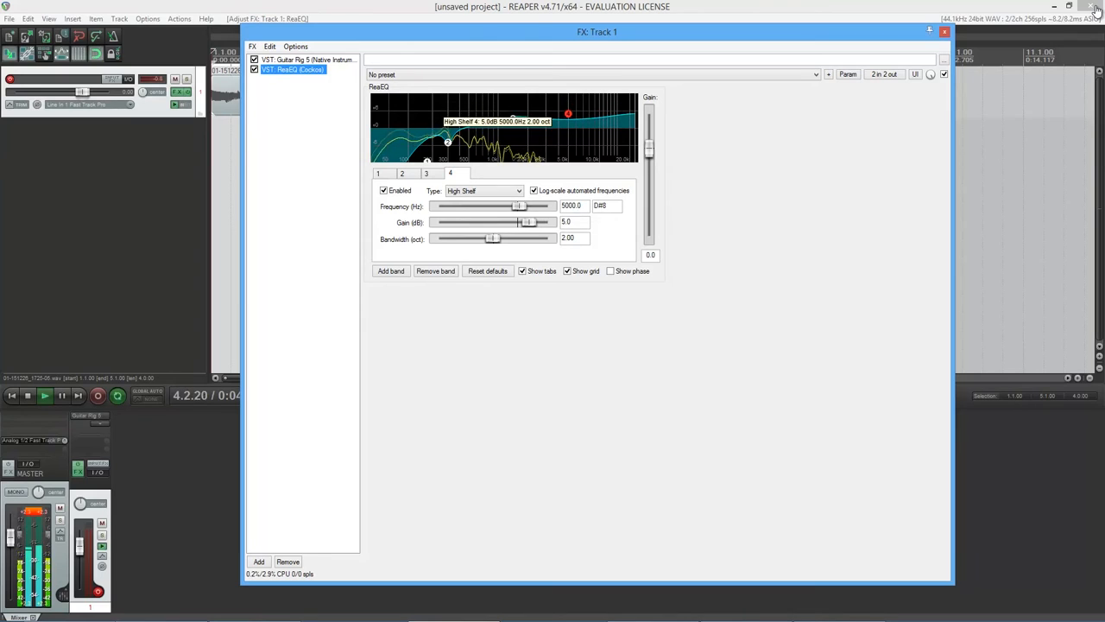
{"action": "left_click_drag", "start_coordinate": [568, 113], "coordinate": [568, 110]}
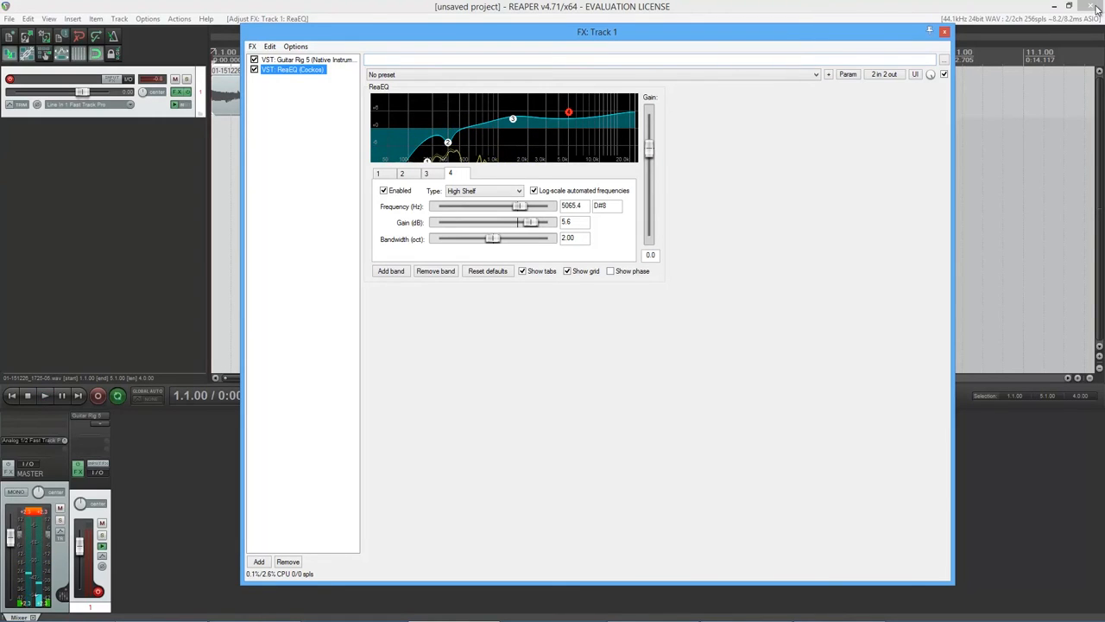
{"action": "left_click", "coordinate": [944, 32]}
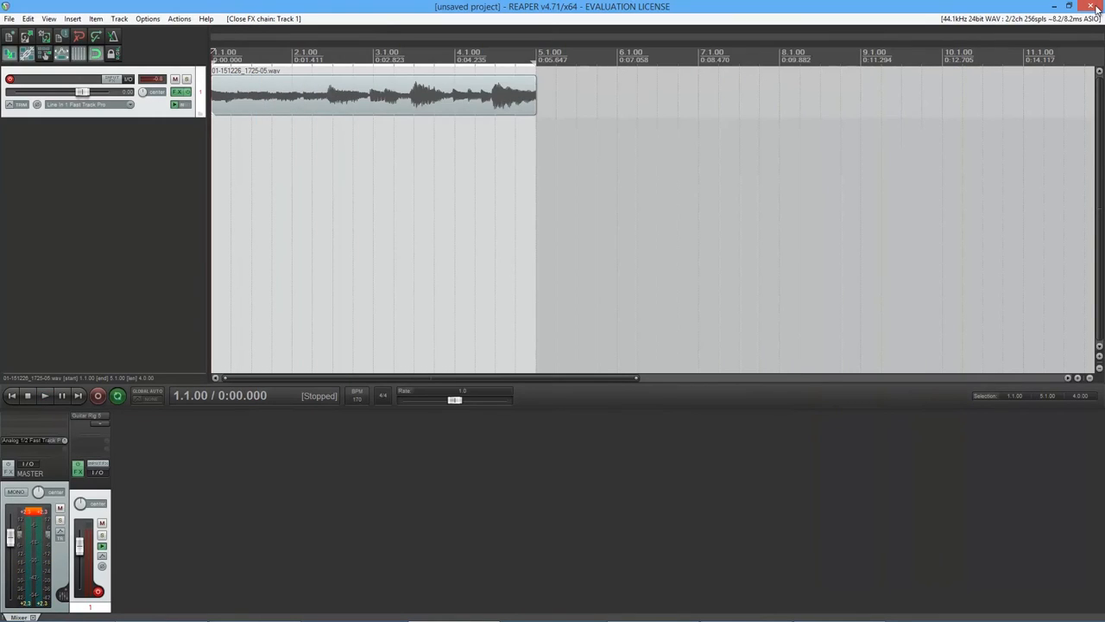
Play Track 1 with its FX bypassed, then re-enable the effects
{"action": "left_click", "coordinate": [181, 93]}
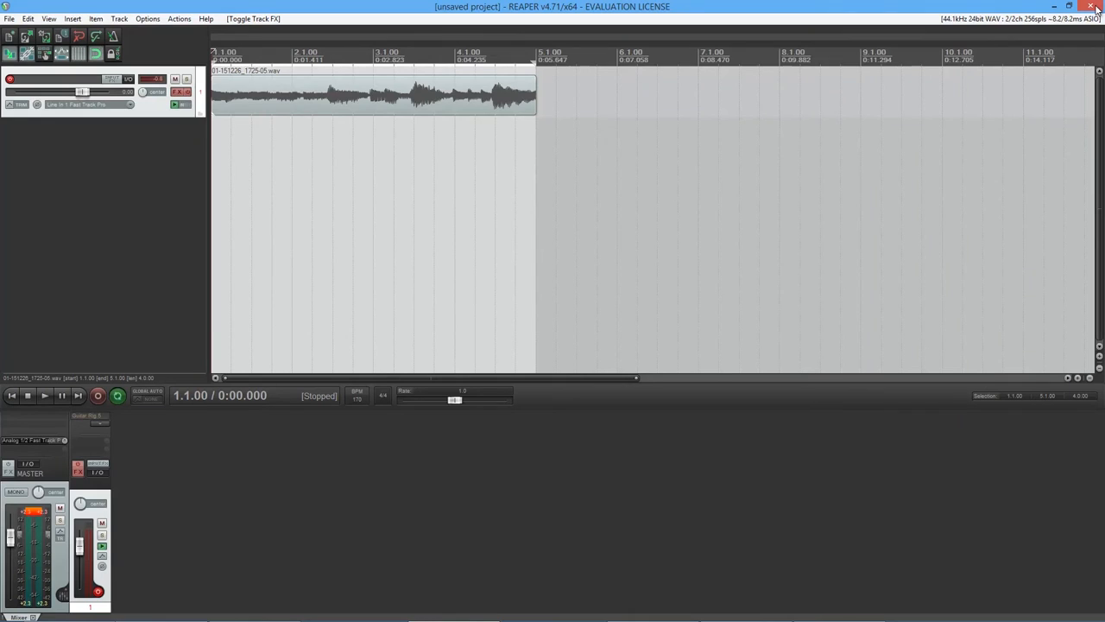
{"action": "left_click", "coordinate": [44, 395]}
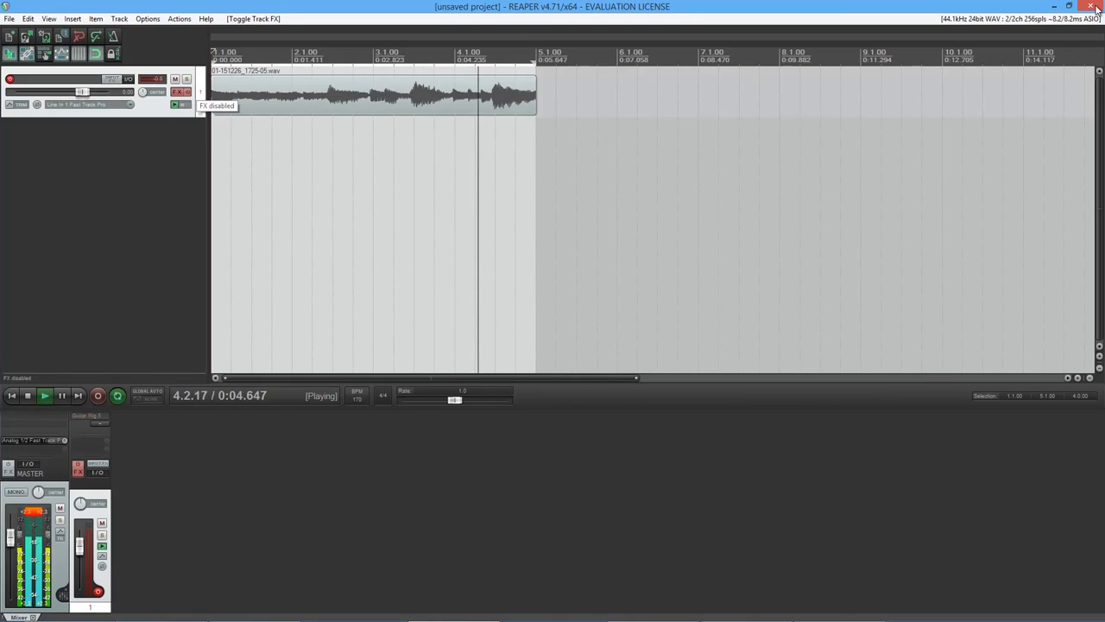
{"action": "left_click", "coordinate": [179, 92]}
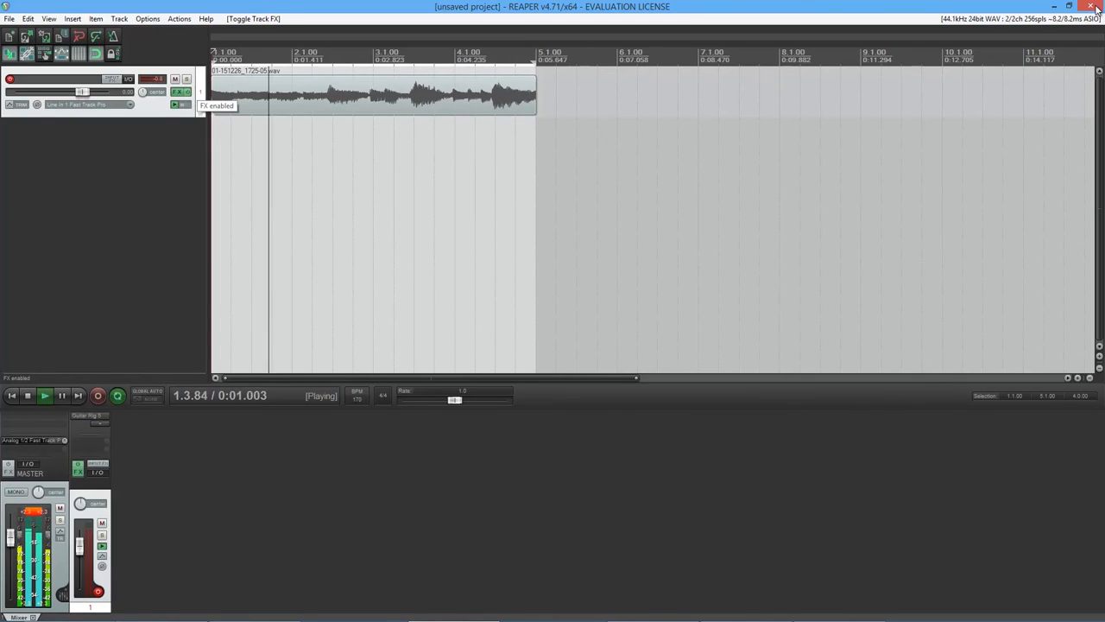